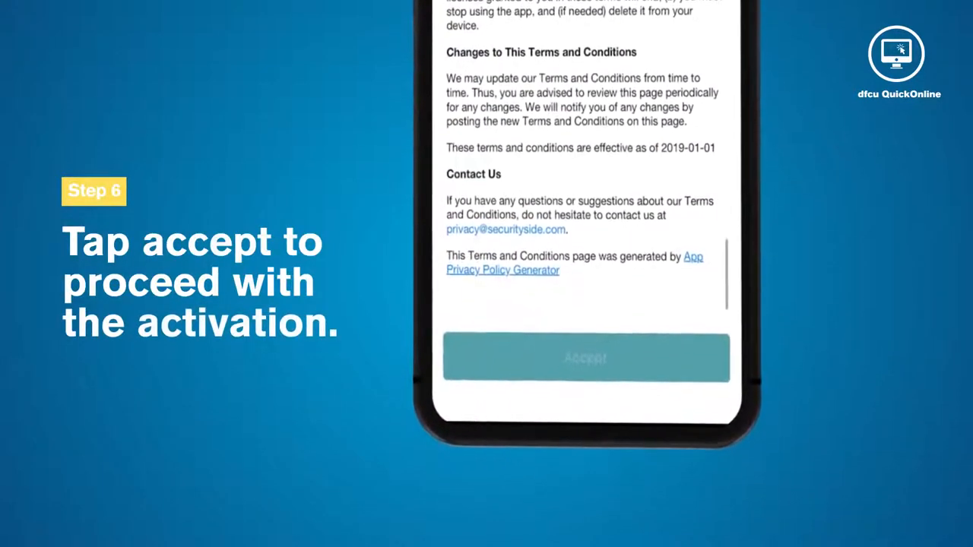
Accept the terms, set the device password and verify with the SMS token.
left_click(586, 358)
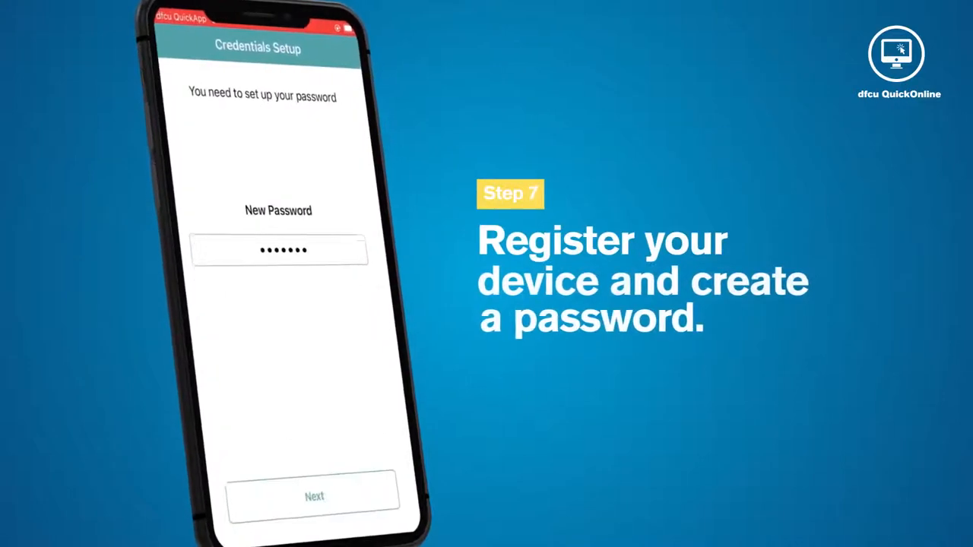
left_click(313, 496)
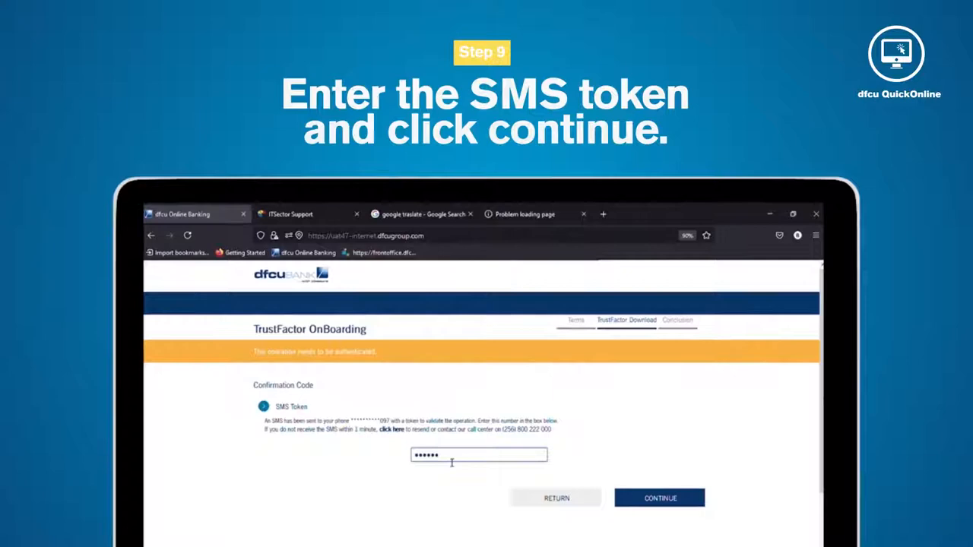
left_click(660, 498)
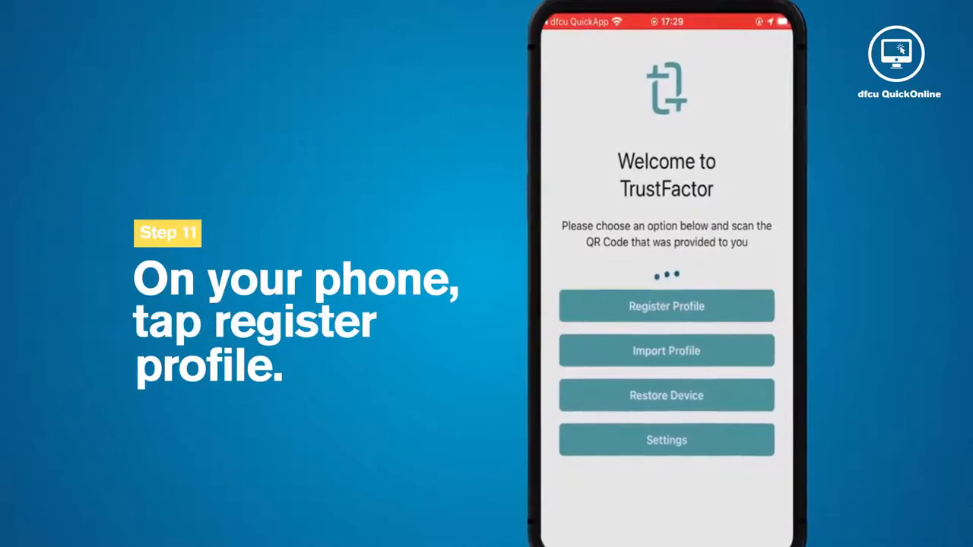
Register the TrustFactor profile and land on the online banking homepage.
left_click(666, 305)
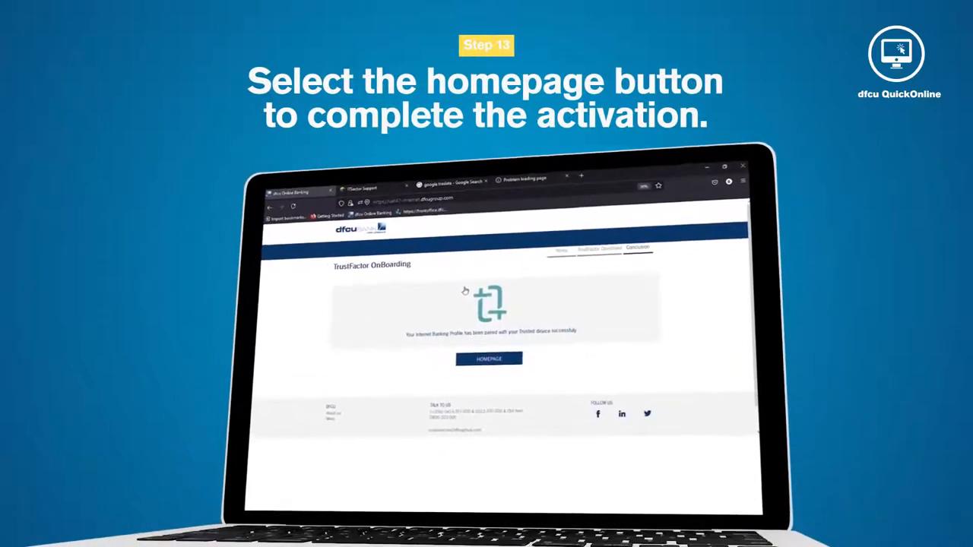
left_click(490, 359)
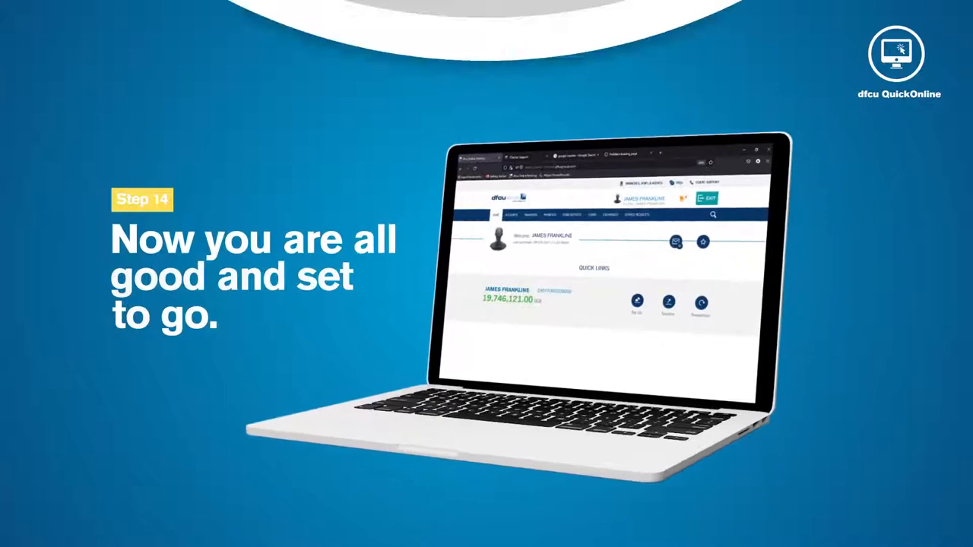